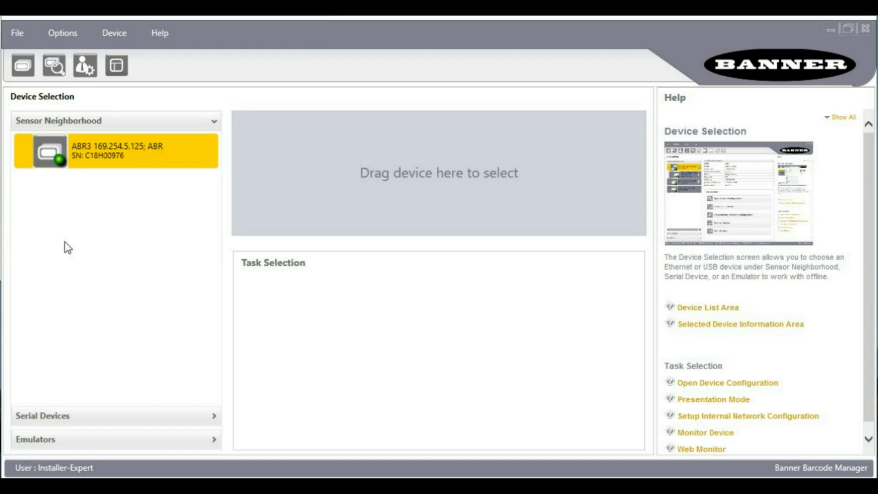
mouse_move(161, 162)
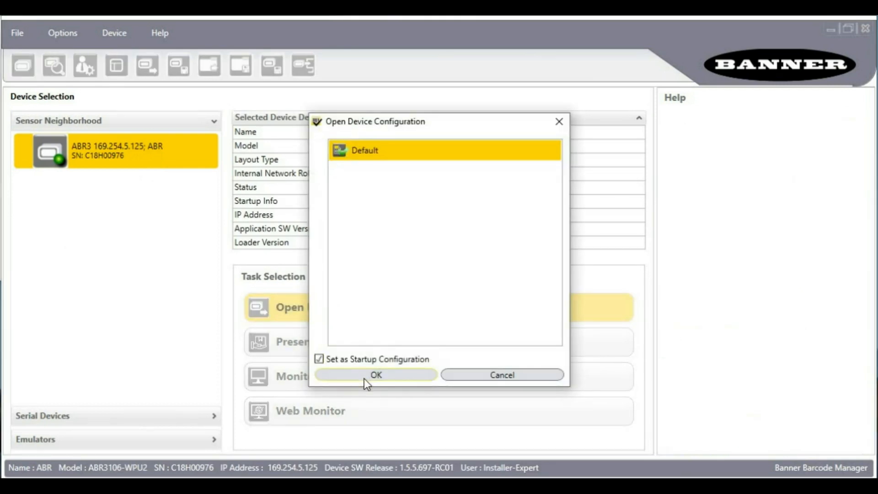
Step: Open the reader's Default configuration and stop live capture on the latest frame
left_click(376, 375)
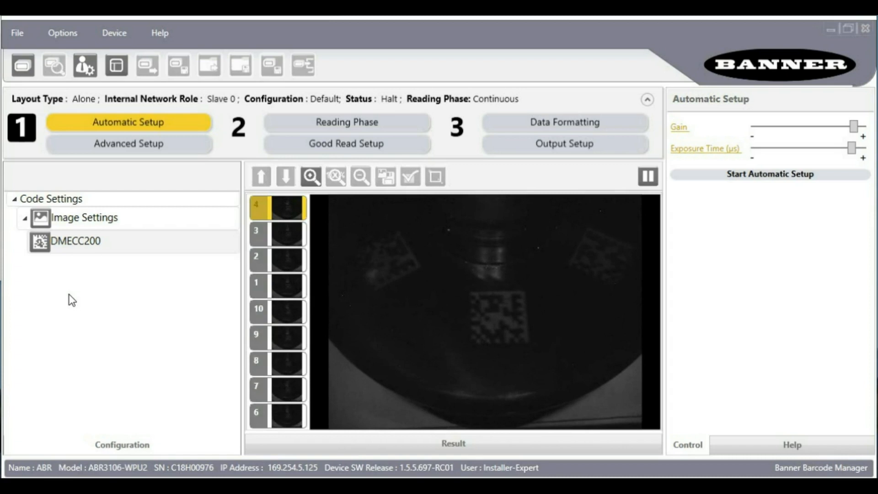
left_click(647, 176)
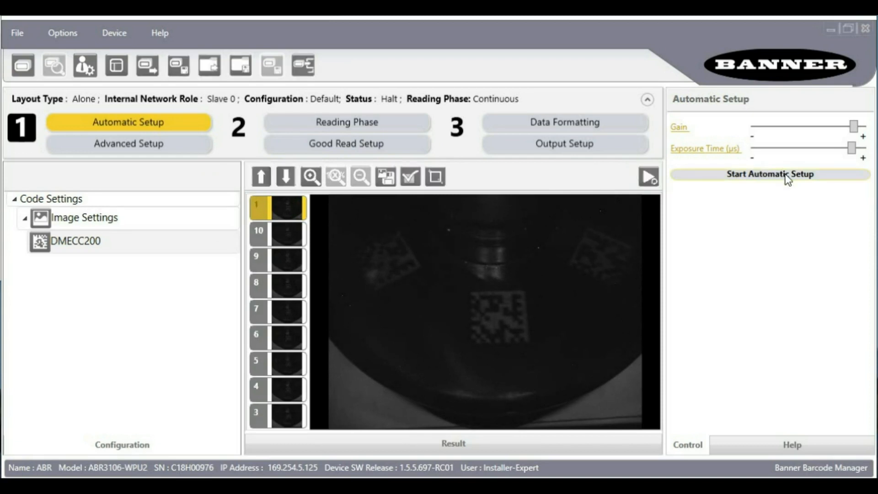
Step: Run Static 2D Codes automatic setup, then resume live capture to decode the Data Matrix
left_click(768, 174)
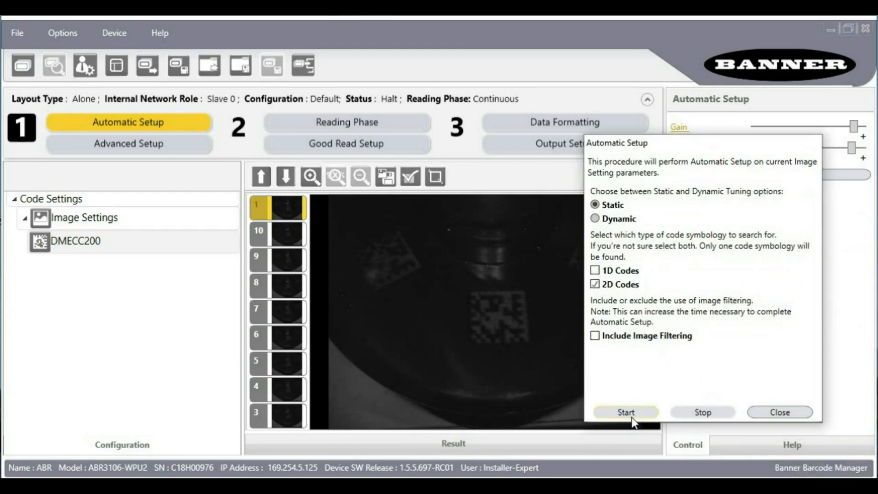
left_click(625, 412)
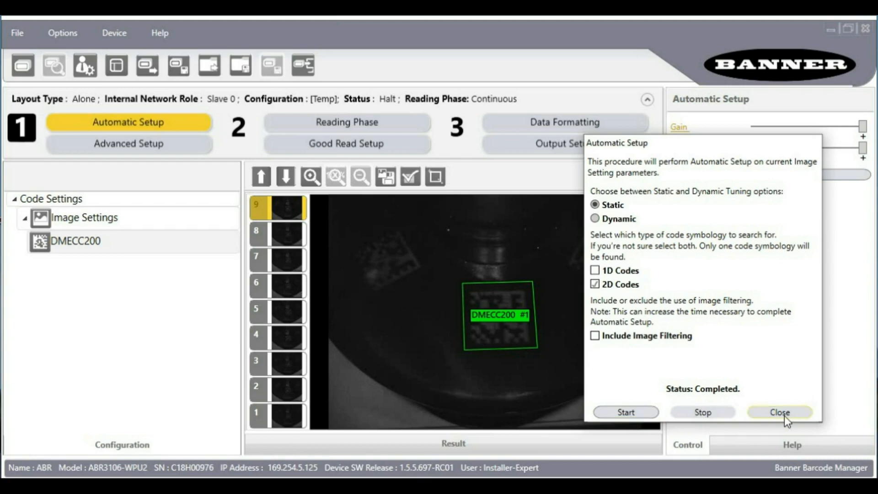
left_click(779, 412)
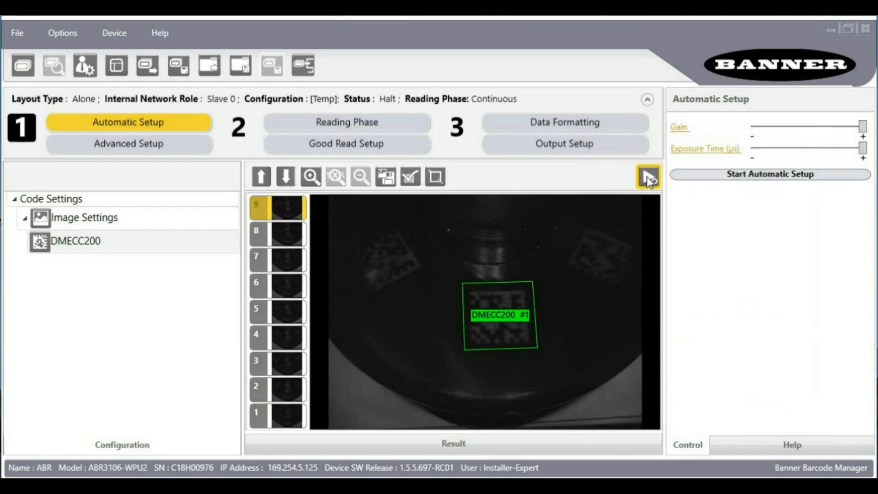
left_click(648, 176)
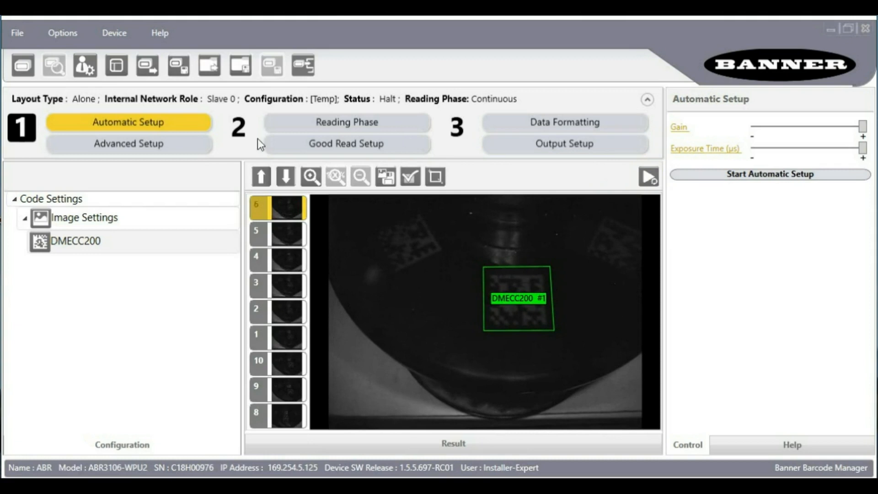
Step: Open Advanced Setup for DMECC200 and adjust its Code Color option
left_click(128, 144)
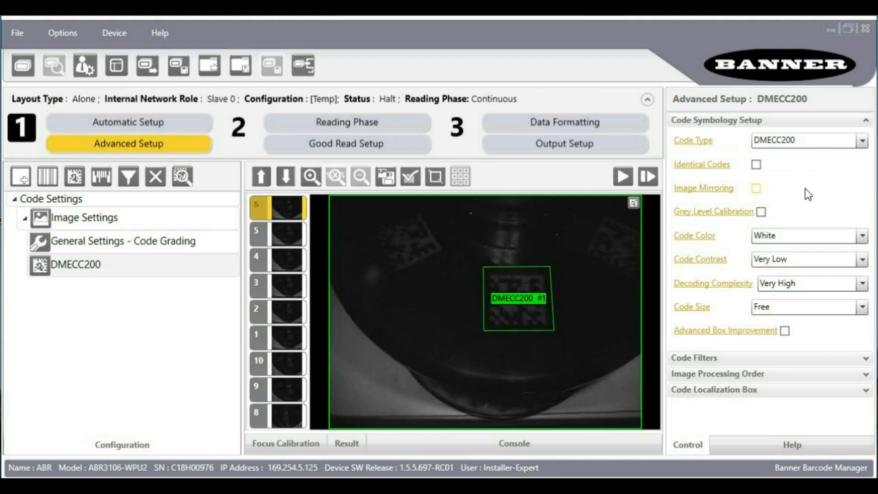
mouse_move(745, 272)
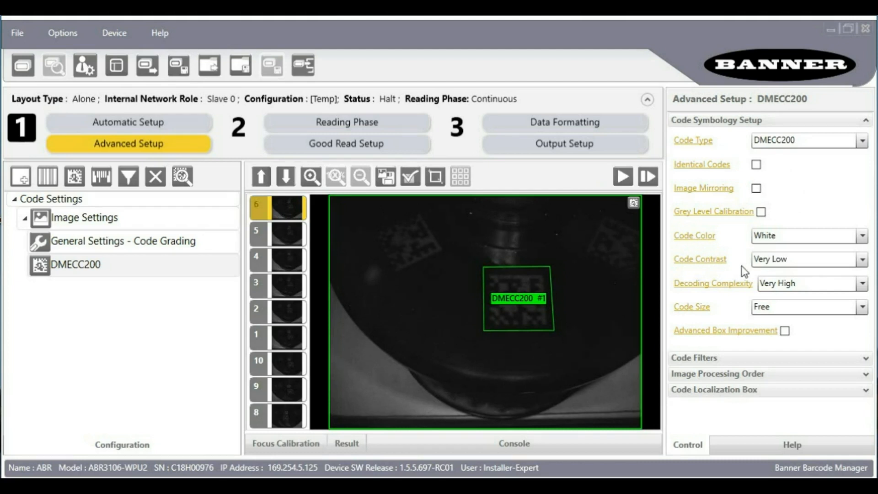
mouse_move(734, 240)
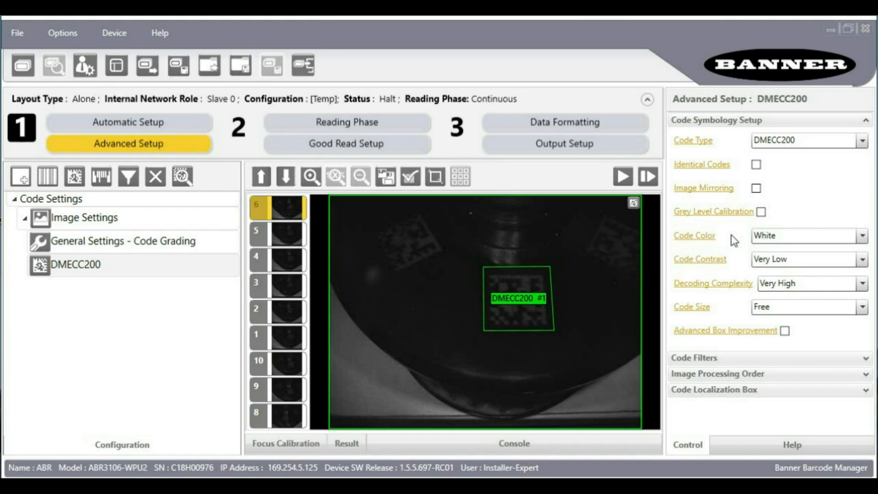
left_click(621, 176)
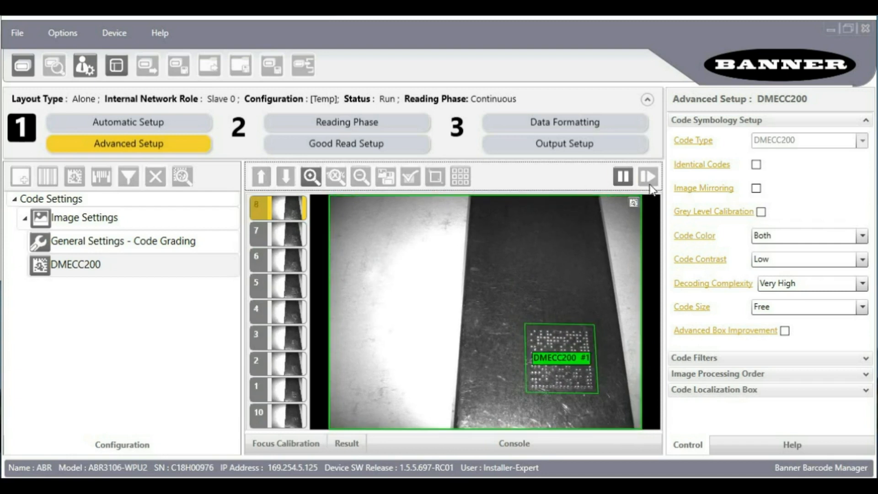
Step: Stop acquisition on a frame with the dot-peened Data Matrix decoded
left_click(622, 175)
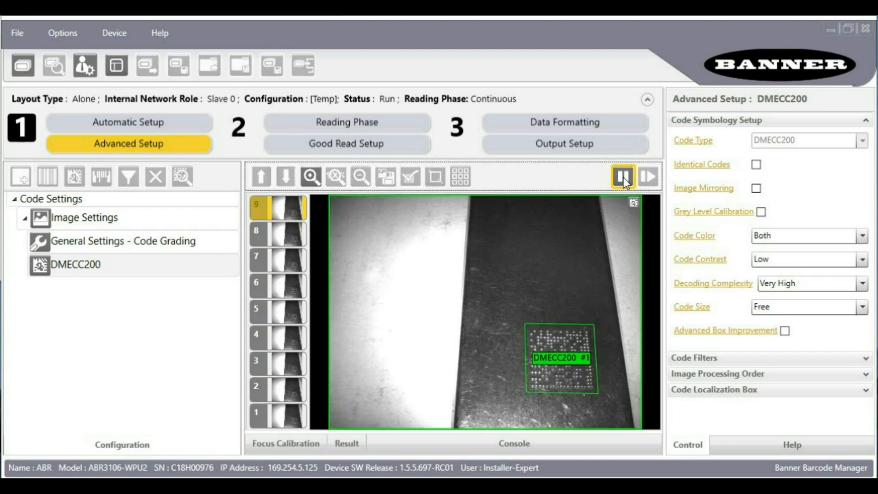
left_click(622, 176)
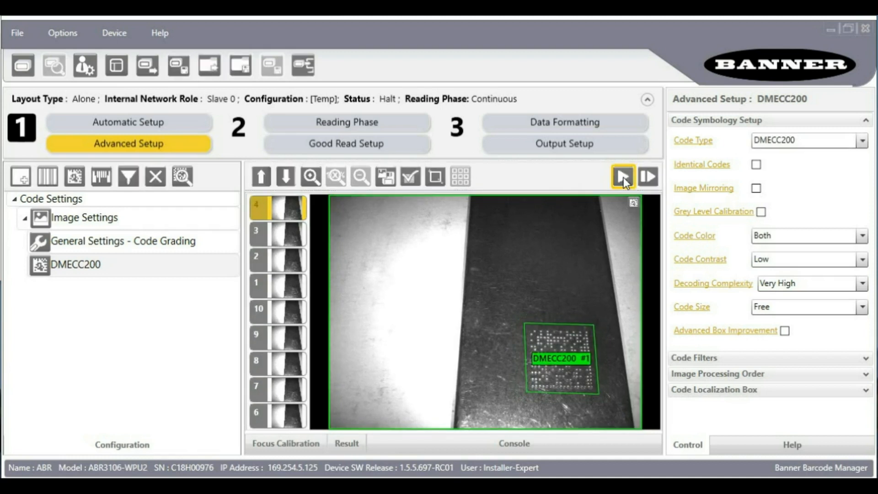
mouse_move(128, 177)
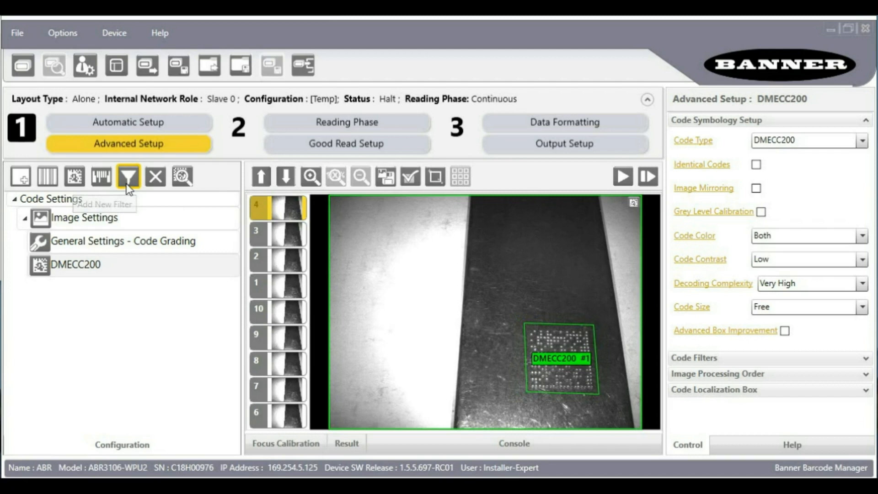
Step: Add a new image filter above DMECC200 and set its type to Dilate
left_click(128, 176)
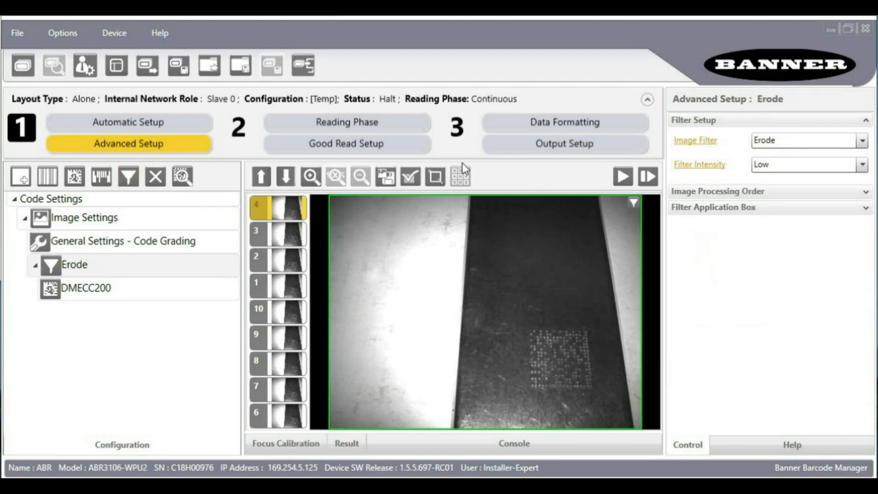
left_click(863, 140)
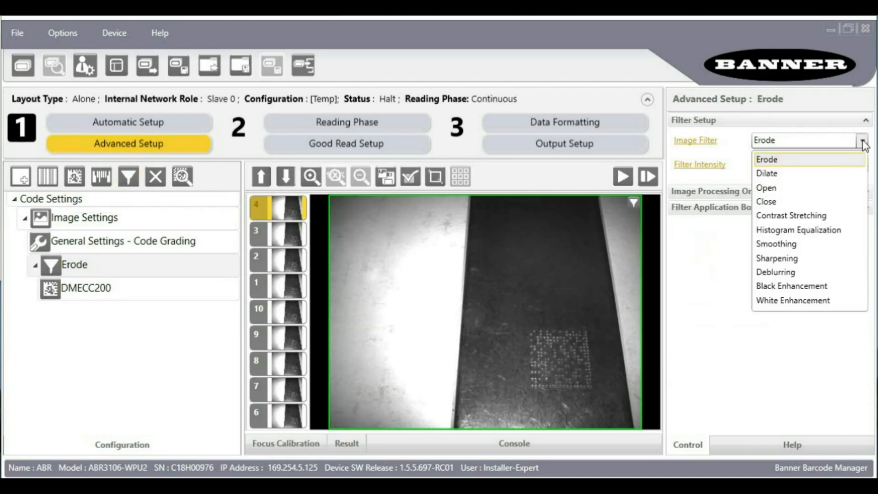
mouse_move(820, 173)
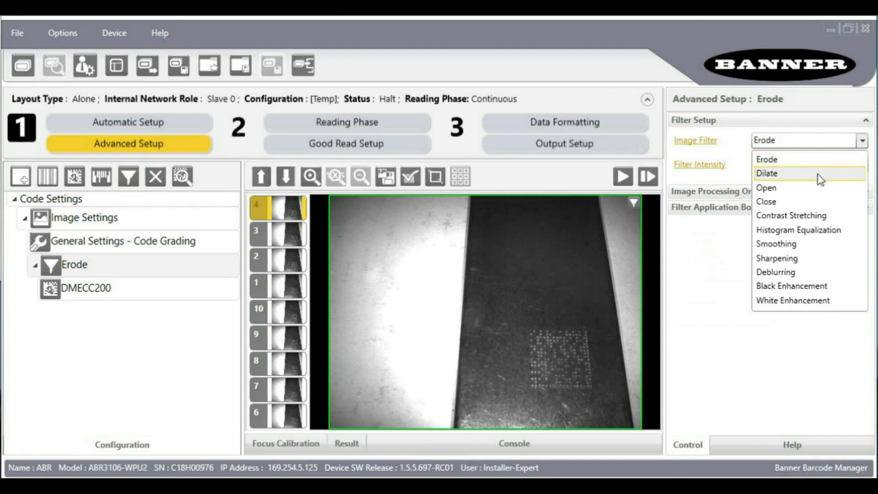
left_click(766, 172)
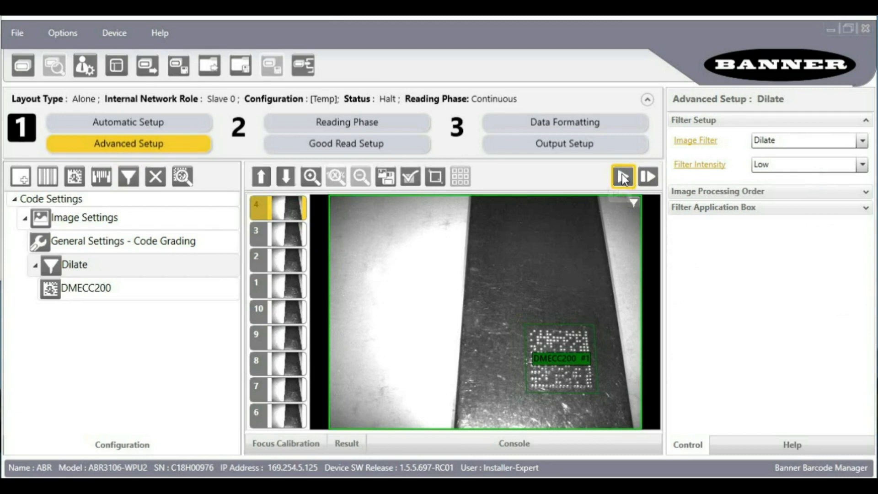
Step: Resume live reading with the Dilate filter applied
left_click(621, 176)
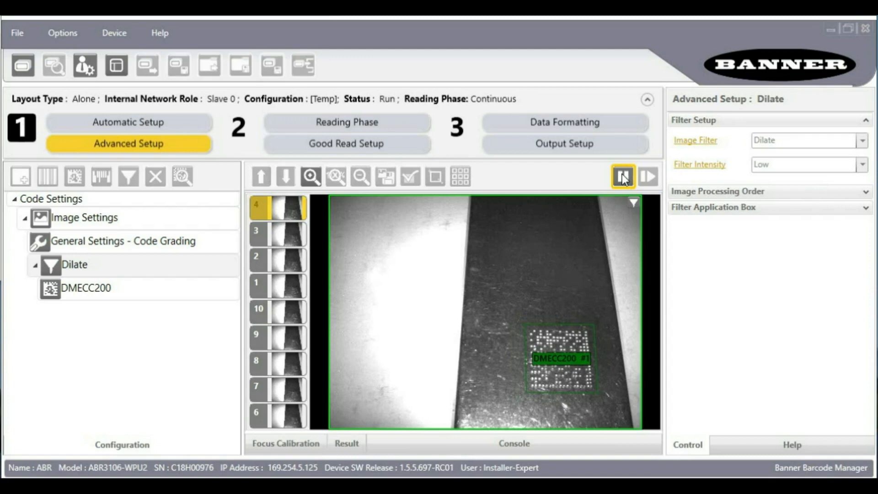
left_click(623, 176)
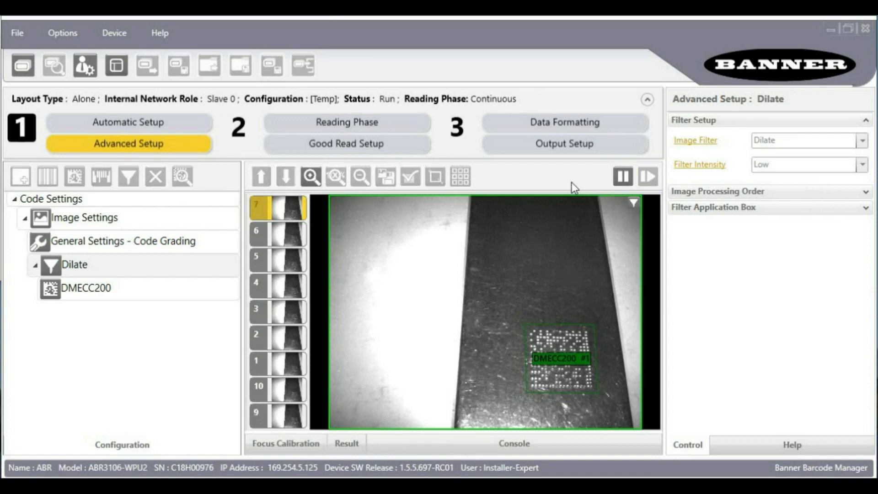